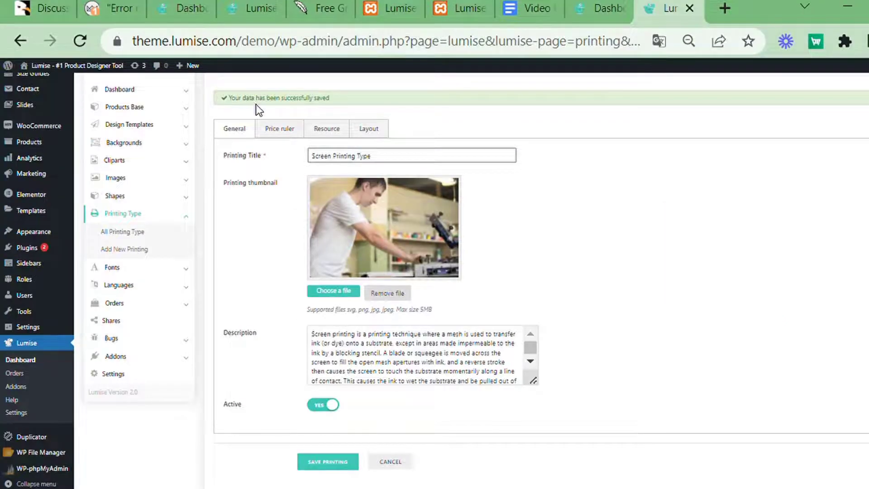
# In the Price ruler, set the one-color price to 5 per color for a quantity range of 2.
pyautogui.click(280, 128)
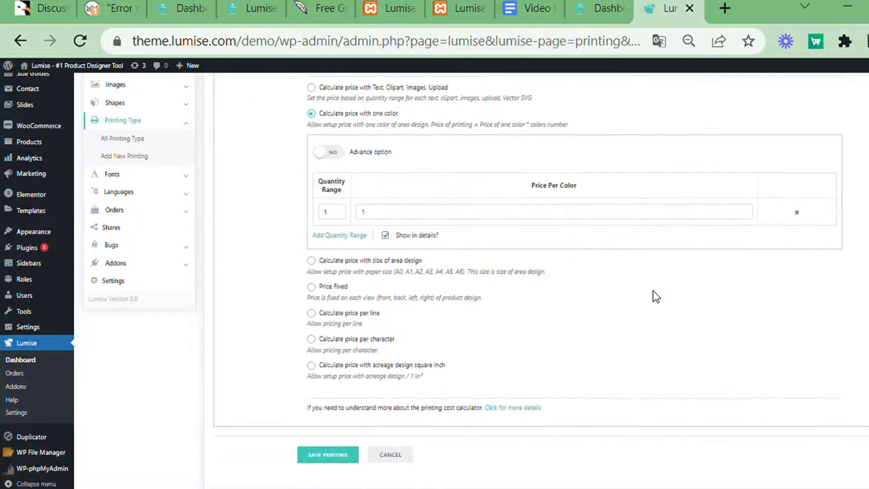
pyautogui.click(553, 212)
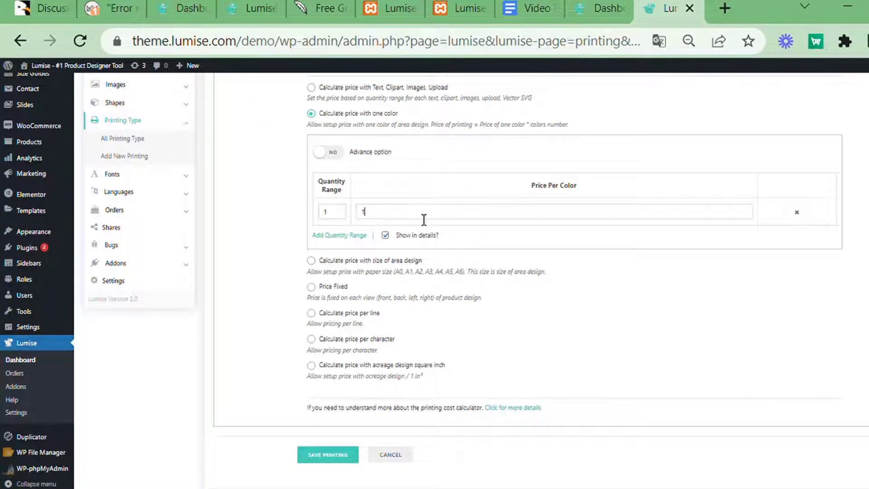
pyautogui.write('5')
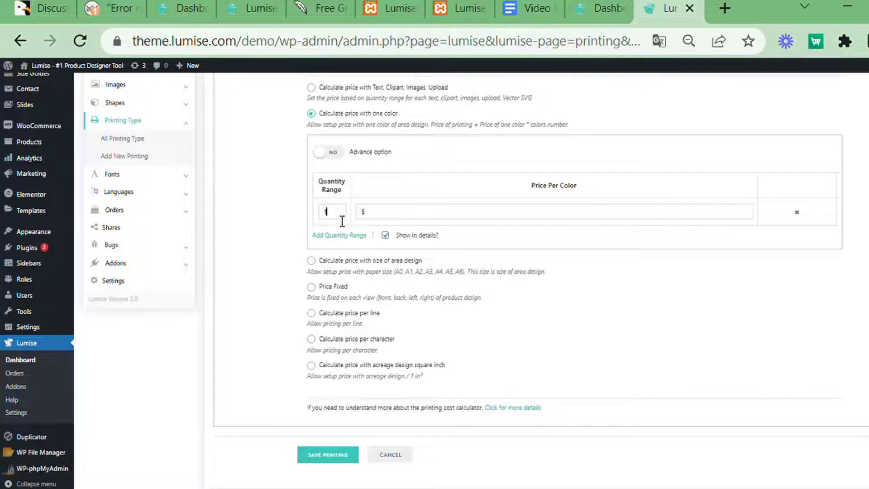
pyautogui.write('2')
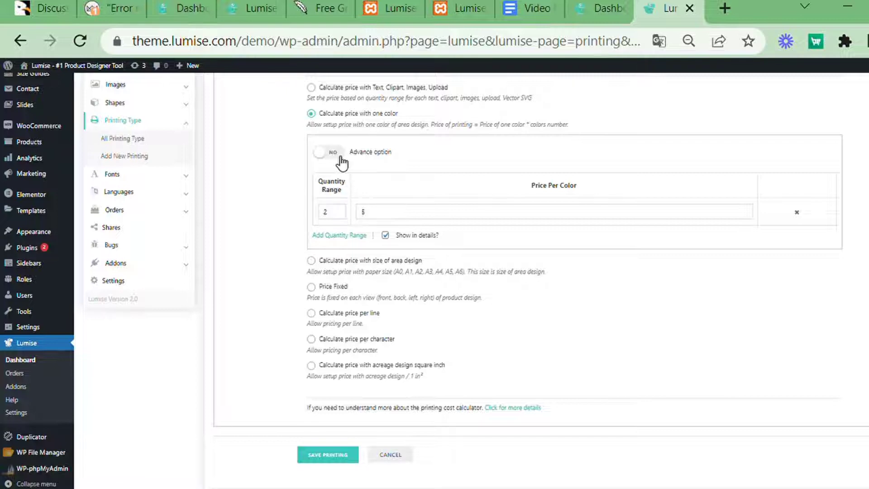
# Turn on advanced pricing and add a 1-Color price column.
pyautogui.click(328, 151)
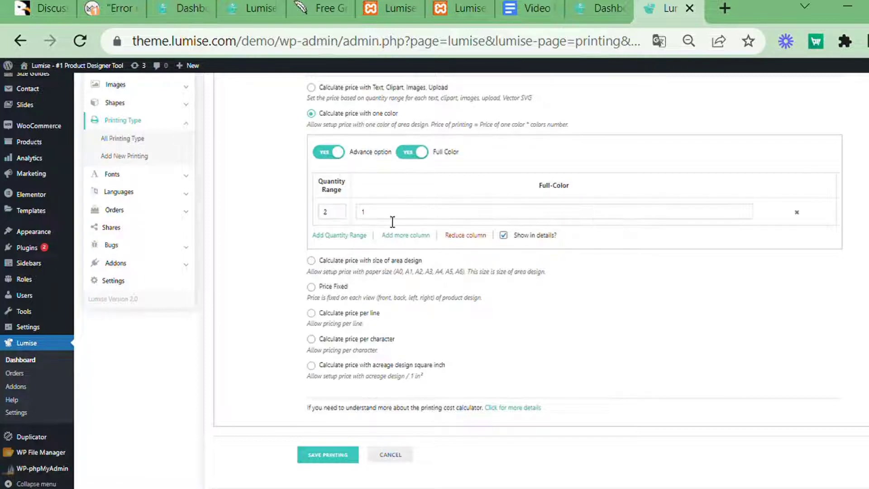
pyautogui.click(405, 235)
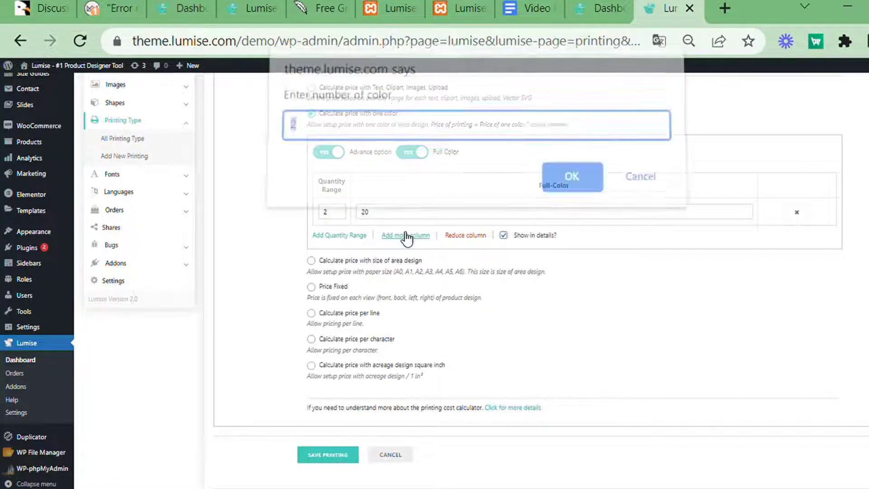
pyautogui.write('1-c')
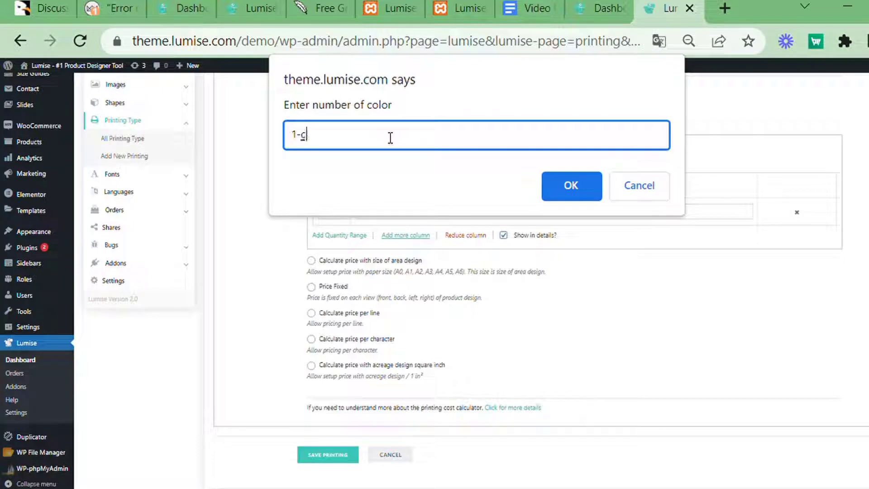
pyautogui.click(570, 186)
pyautogui.write('20c')
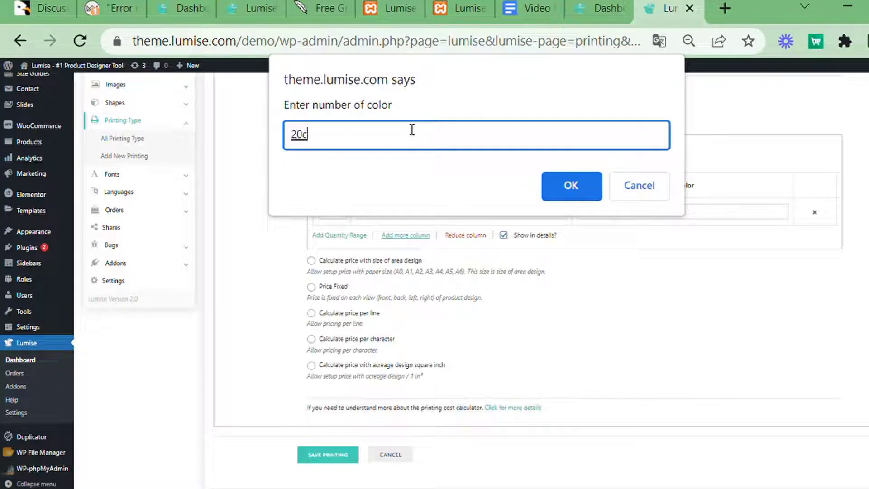
# Add a 2-Color column priced 4, save the printing type, and open the product designer.
pyautogui.write('2-')
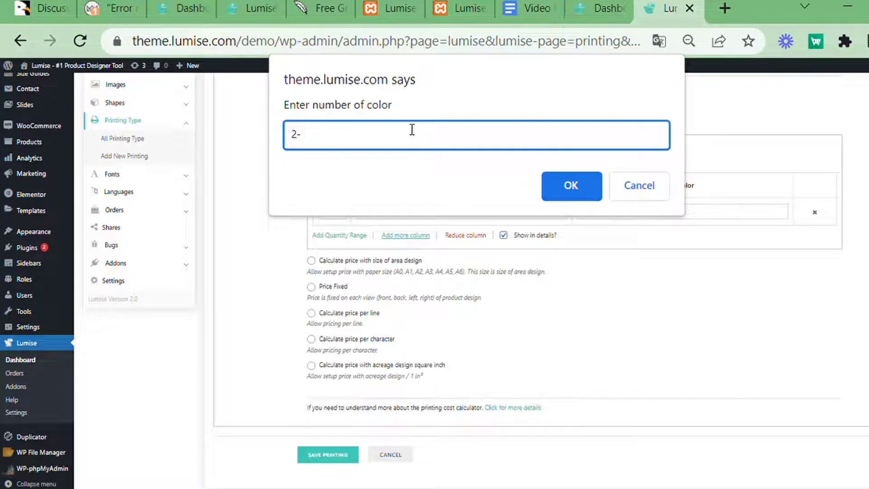
pyautogui.write('colors')
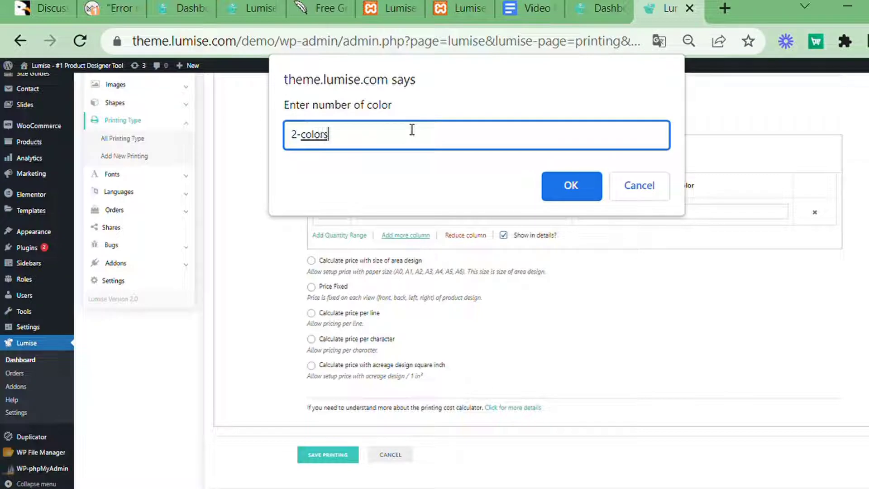
pyautogui.click(571, 186)
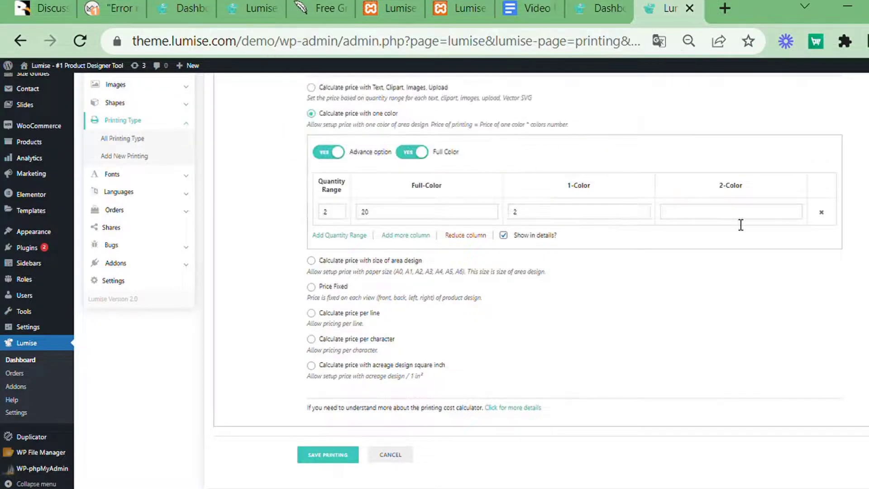
pyautogui.write('4')
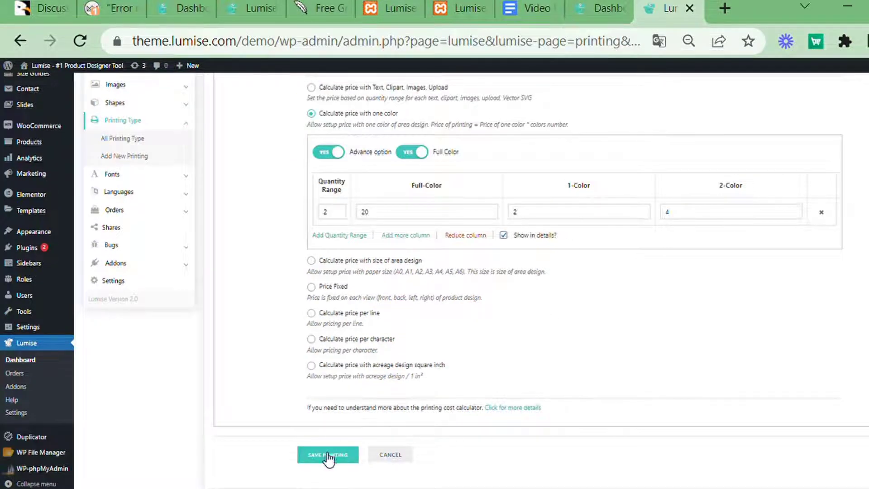
pyautogui.click(327, 455)
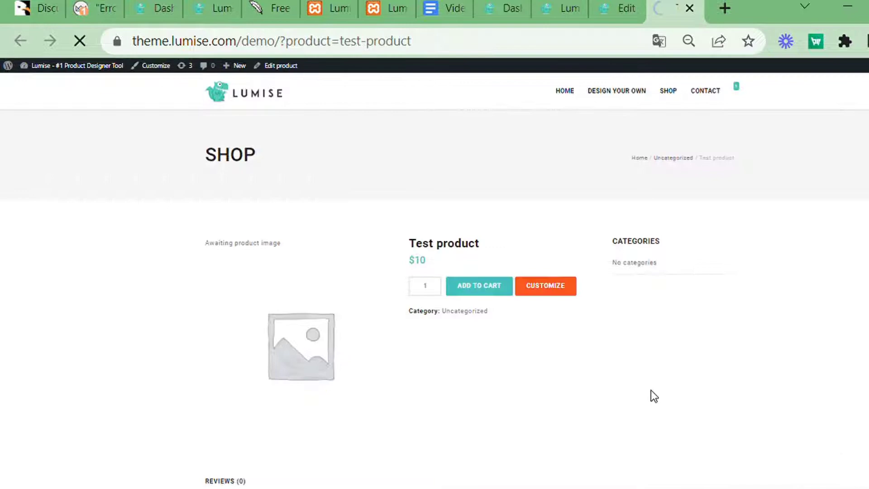
pyautogui.click(545, 286)
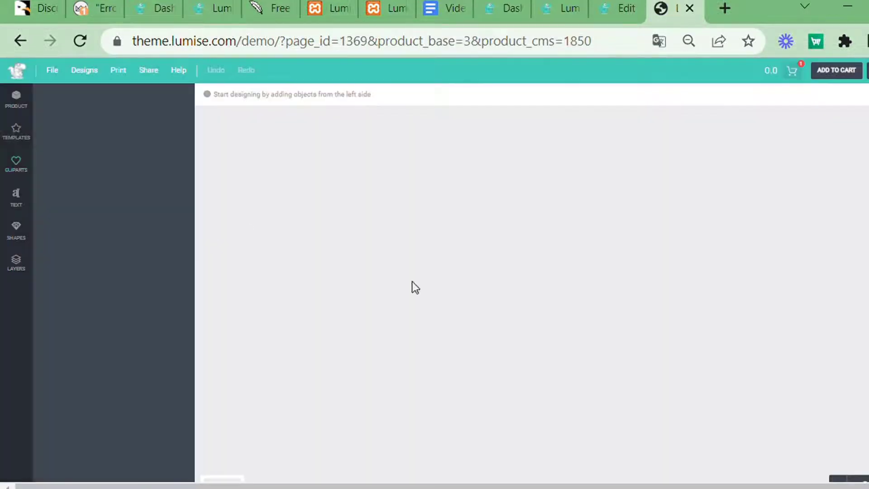
# Make the mug yellow and add Bridge text to it.
pyautogui.click(17, 100)
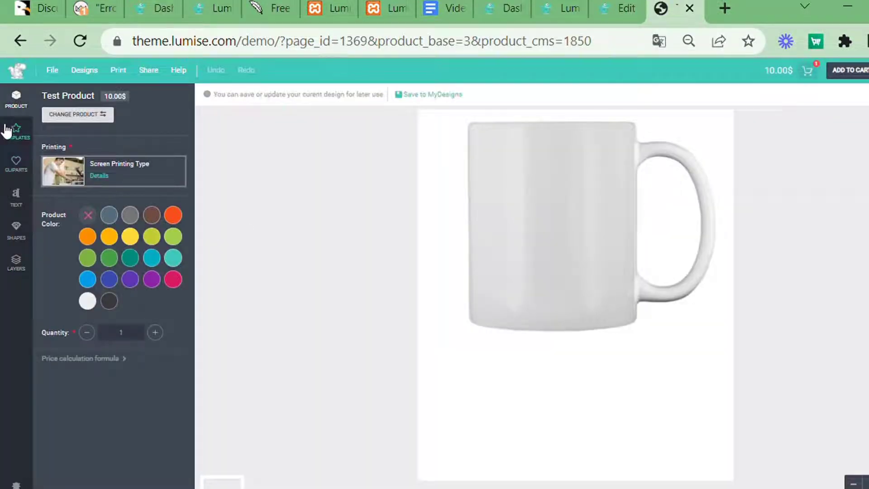
pyautogui.click(130, 237)
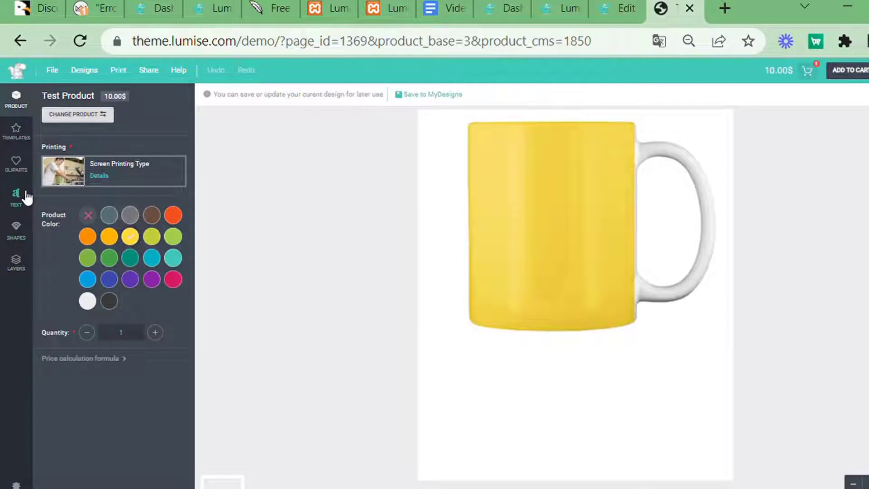
pyautogui.click(15, 194)
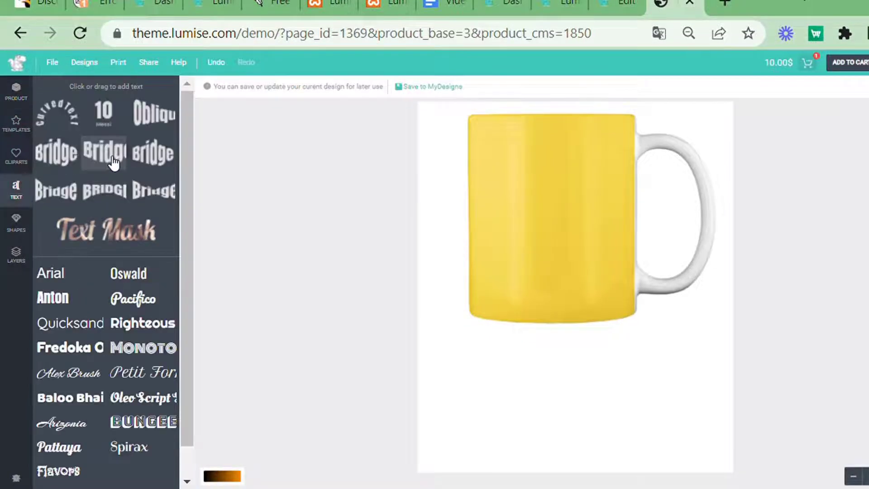
pyautogui.click(103, 154)
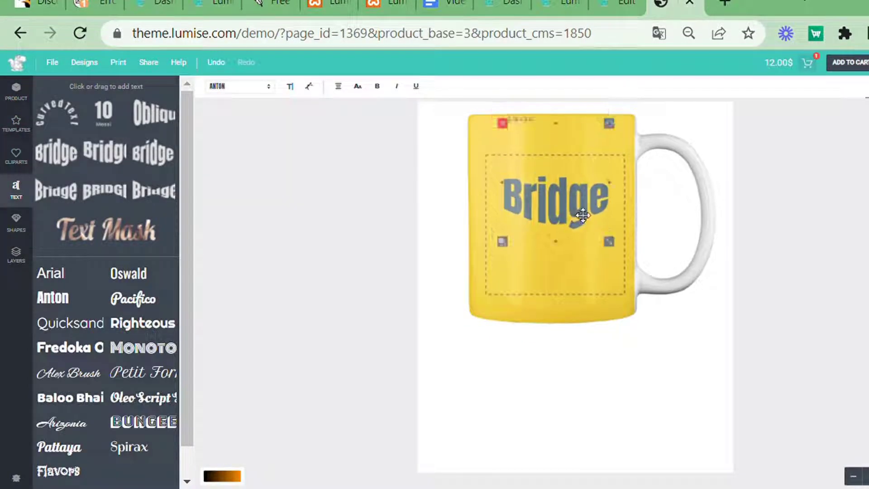
# Add a square shape and view the price breakdown: 8.00$ printing, 18.00$ total.
pyautogui.click(16, 222)
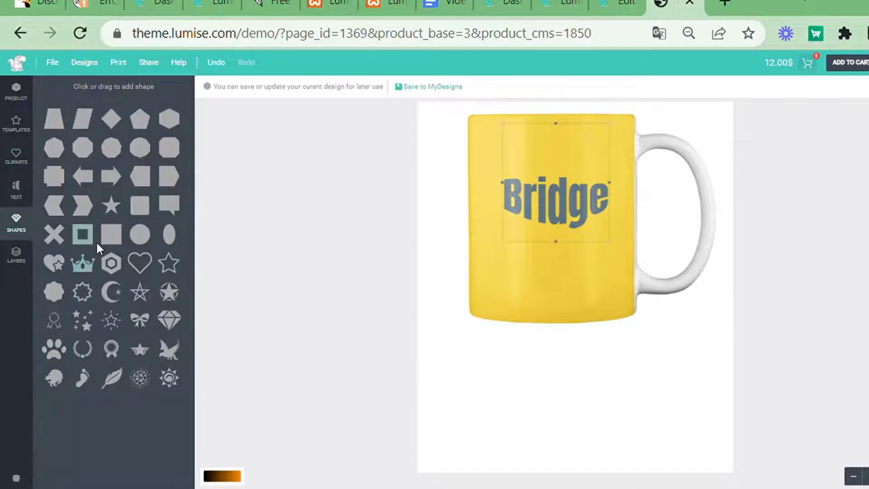
pyautogui.click(82, 234)
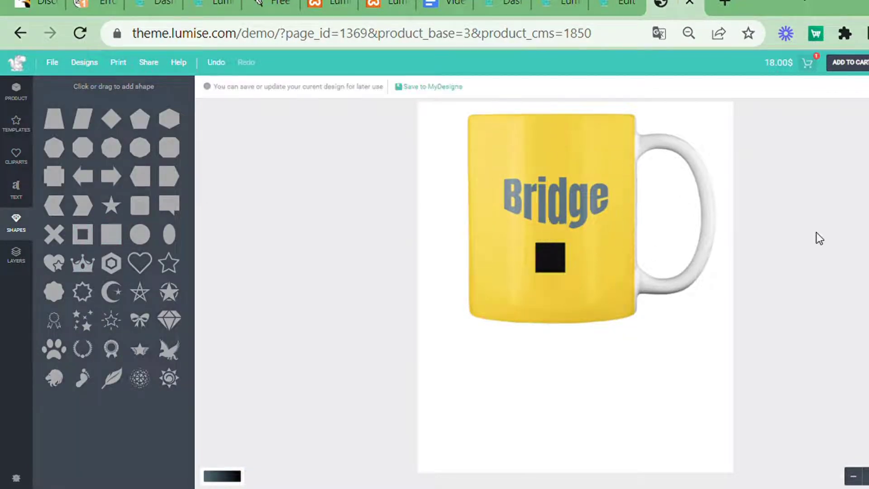
pyautogui.click(549, 257)
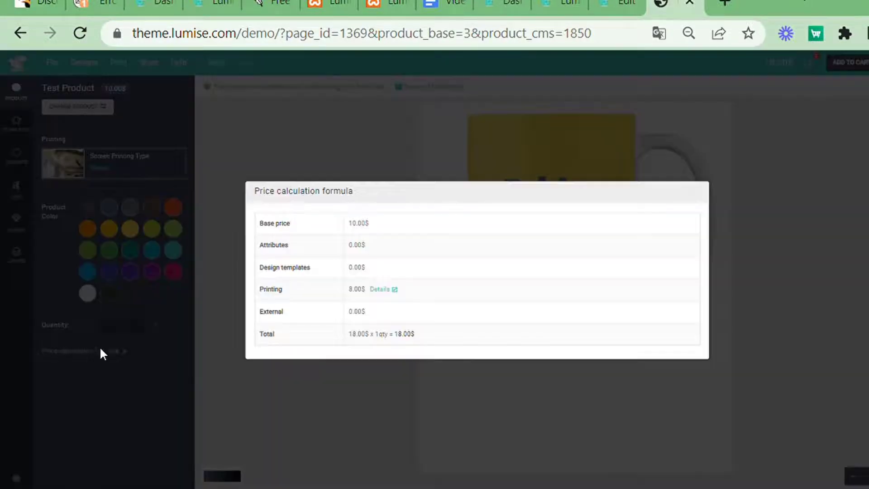
# View the screen printing price table from Printing Details, then close it.
pyautogui.click(380, 289)
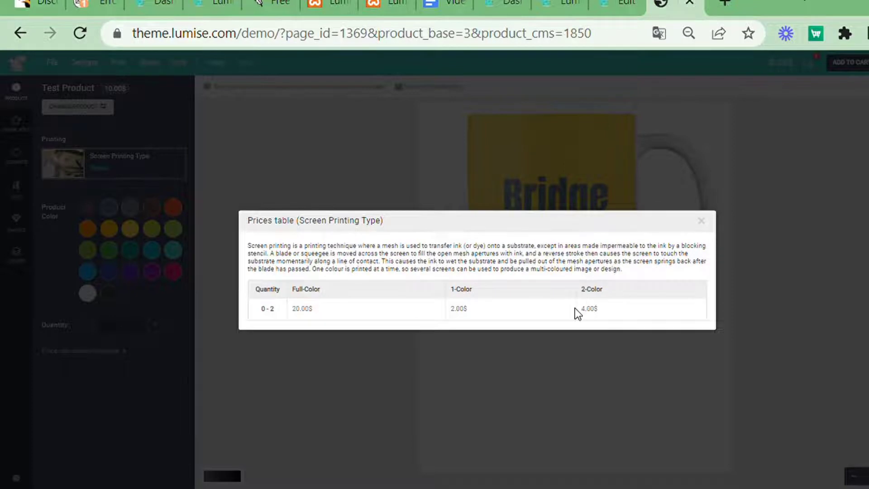
pyautogui.moveTo(574, 316)
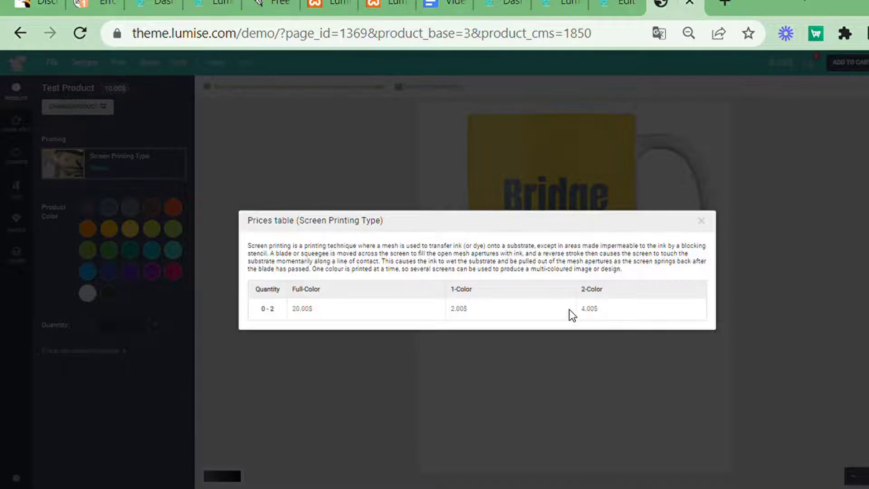
pyautogui.click(701, 221)
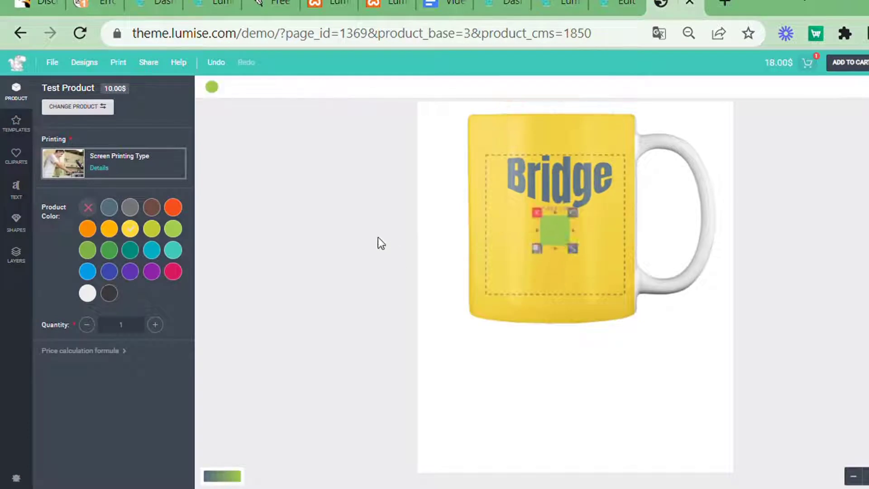
# Add Arial text below the square and check the 60.00$ printing charge in the breakdown.
pyautogui.click(16, 189)
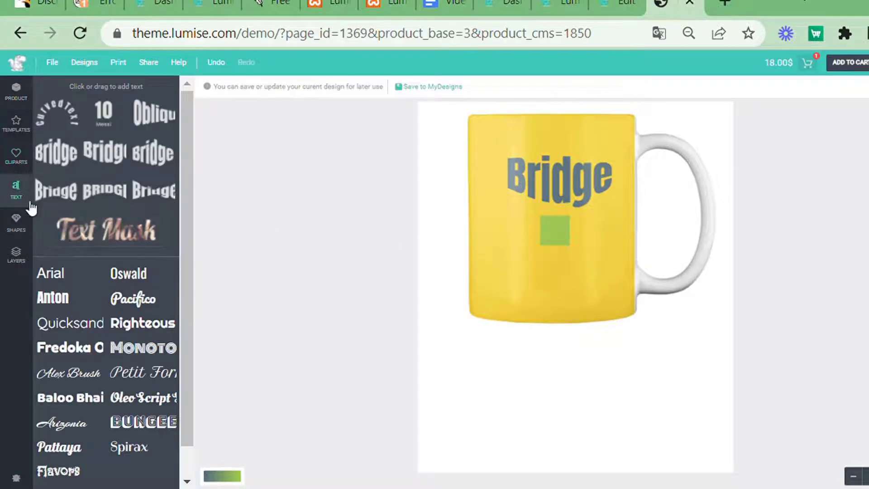
pyautogui.click(50, 273)
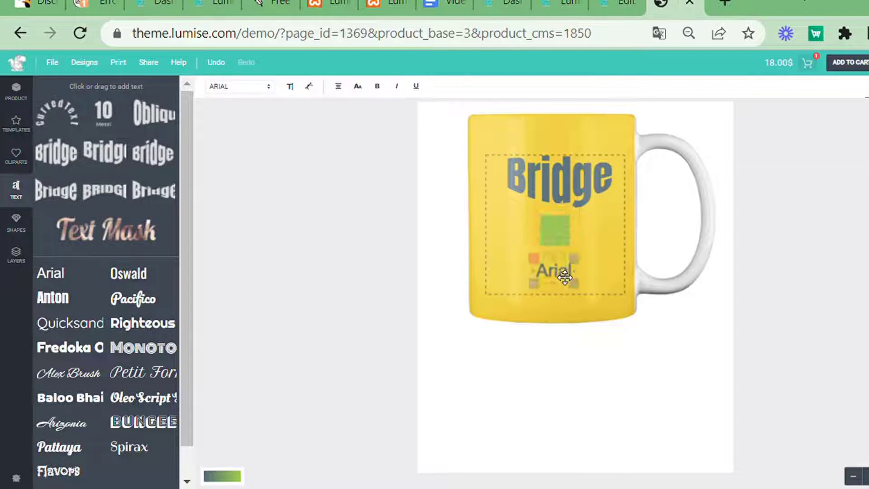
pyautogui.click(553, 272)
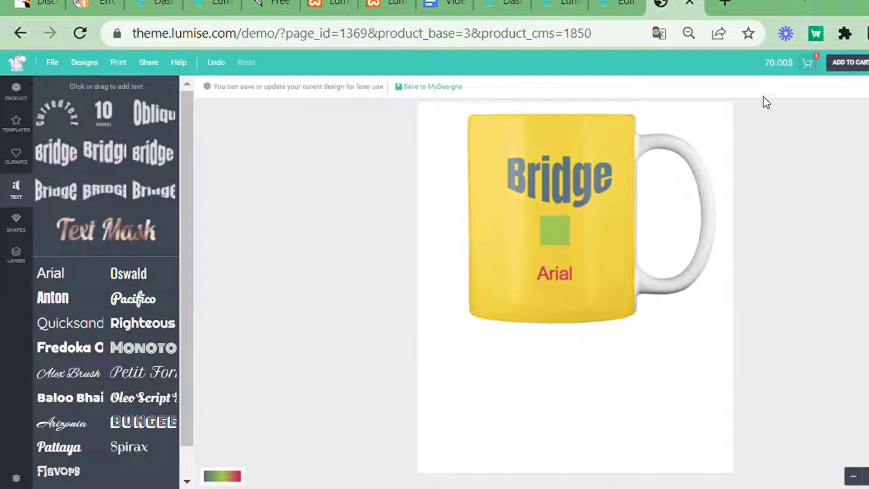
pyautogui.click(84, 350)
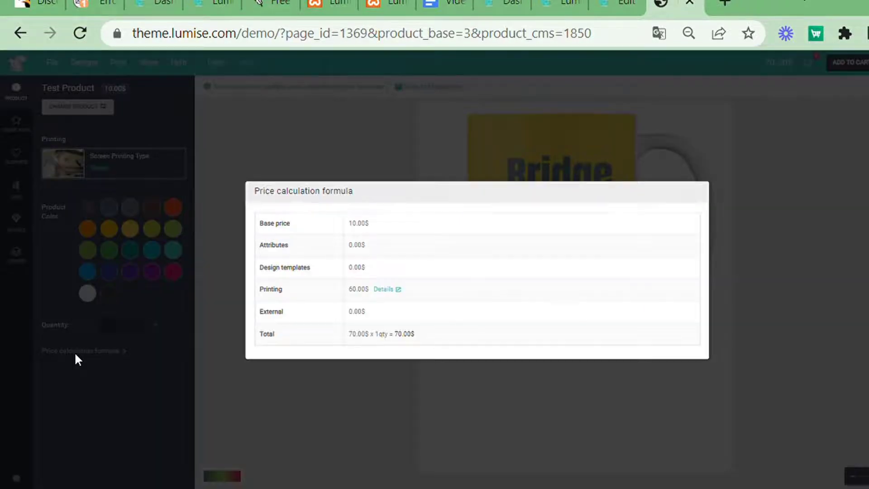
pyautogui.doubleClick(357, 289)
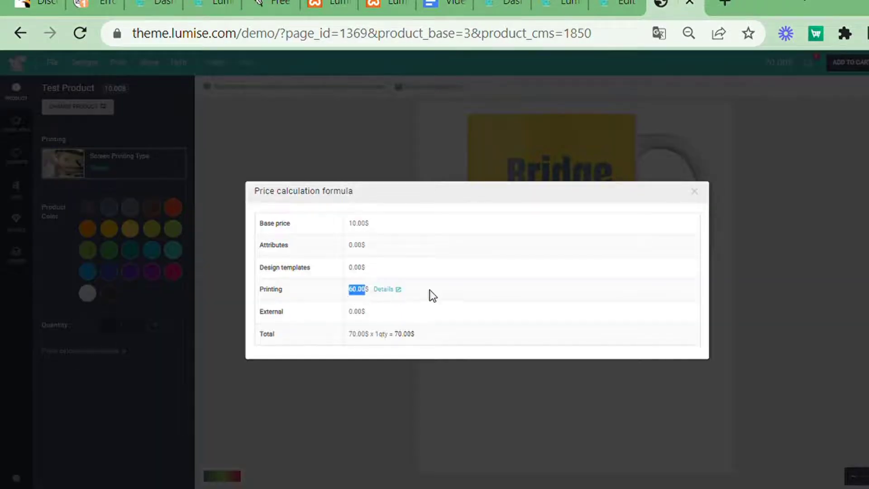
pyautogui.click(383, 289)
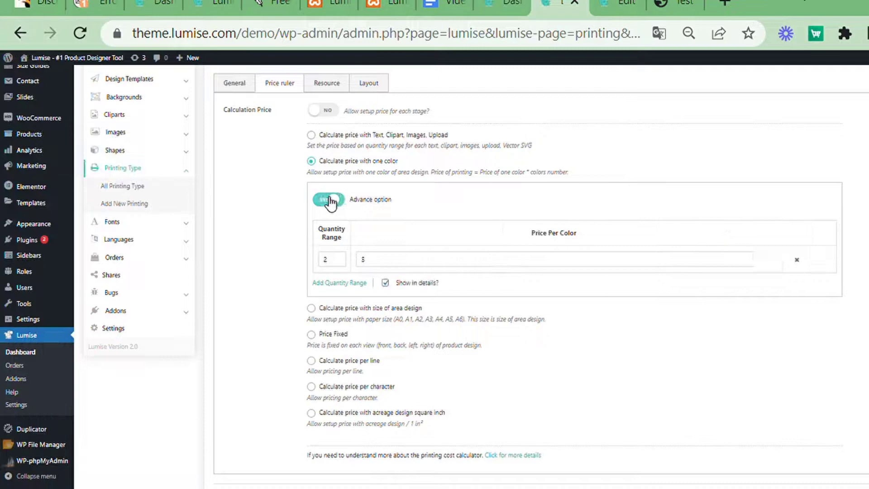
# Scroll down the page.
pyautogui.scroll(-3)
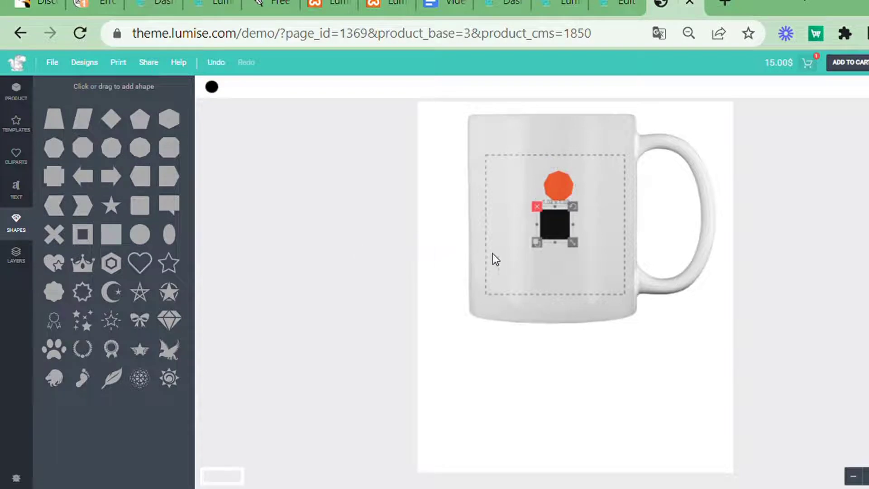
pyautogui.moveTo(216, 90)
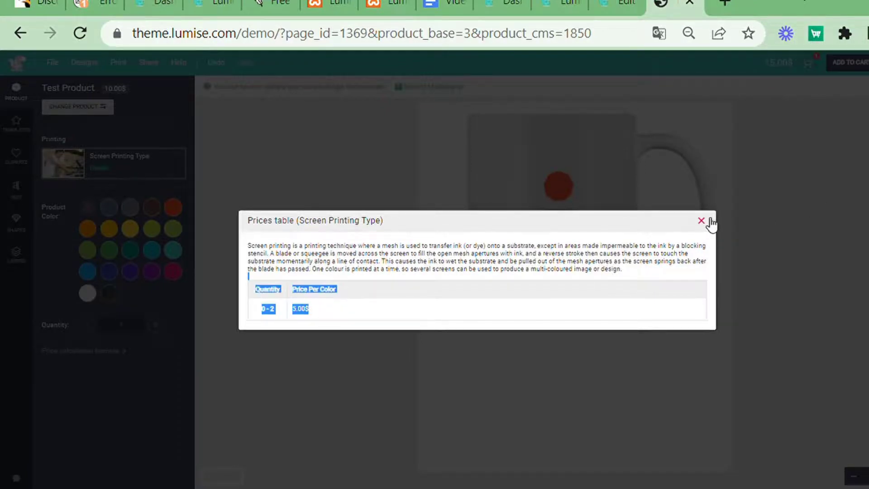
# Restrict shape settings, hide Templates from the editor layout, save, and reload the designer.
pyautogui.click(599, 15)
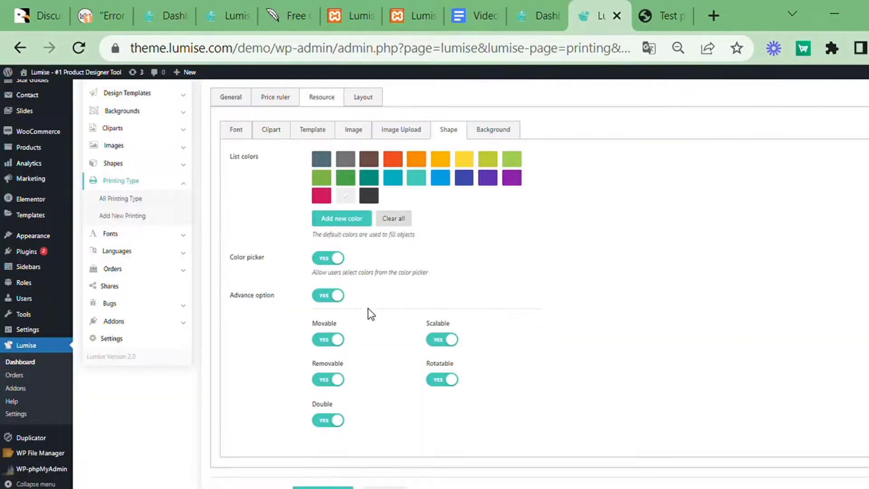
pyautogui.moveTo(413, 387)
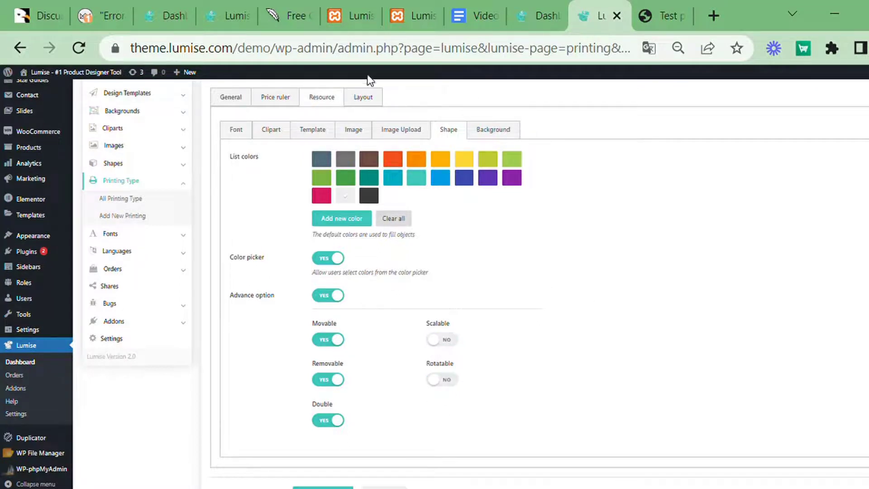
pyautogui.click(363, 97)
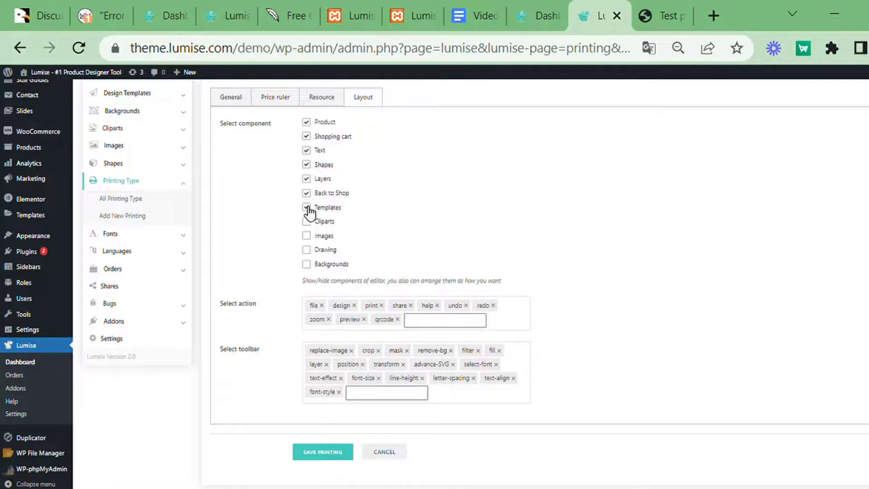
pyautogui.click(306, 207)
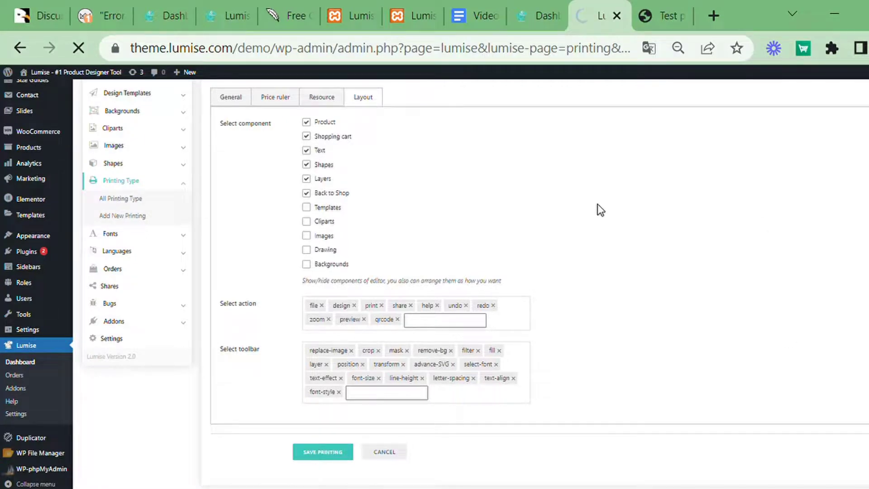
pyautogui.click(321, 452)
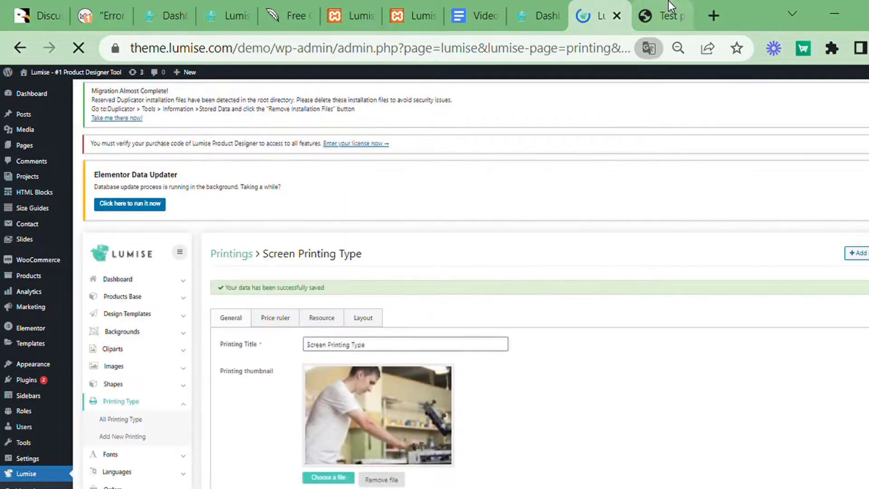
pyautogui.click(660, 15)
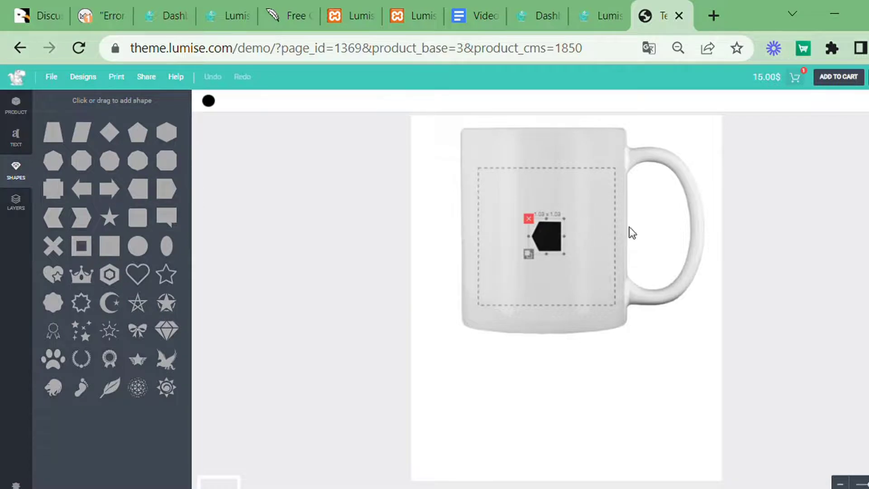
# Give the Cup's Quantity a multiple layout with Small and Medium rows, minimum 10, and save.
pyautogui.click(590, 16)
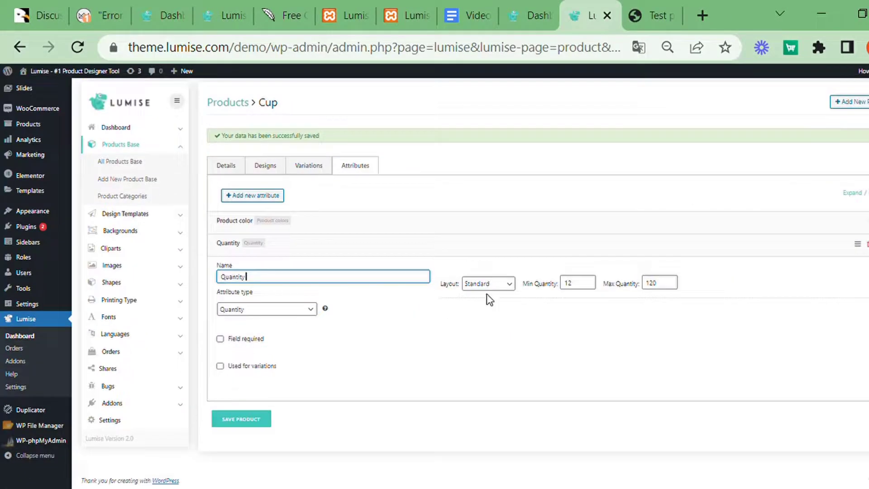
pyautogui.click(487, 283)
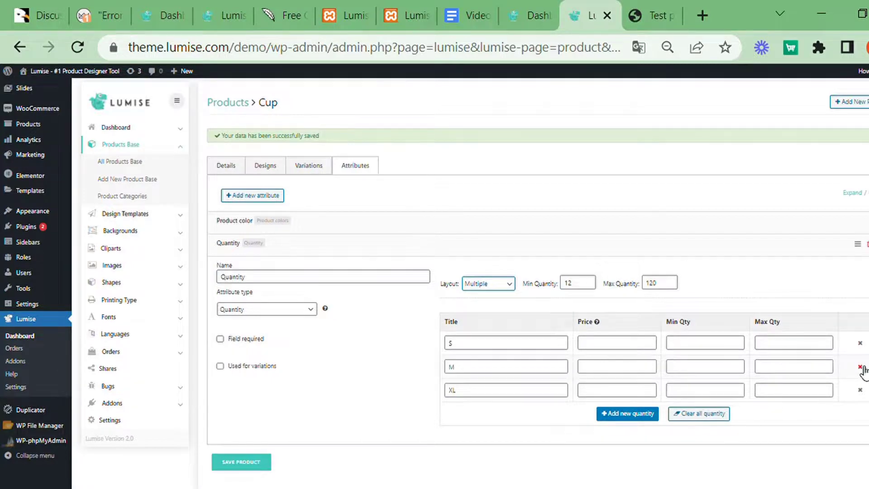
pyautogui.click(861, 368)
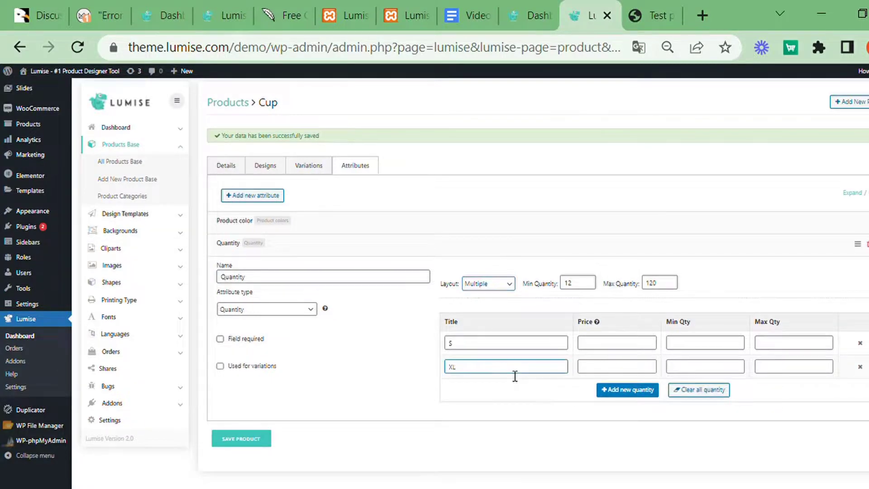
pyautogui.write('Medium')
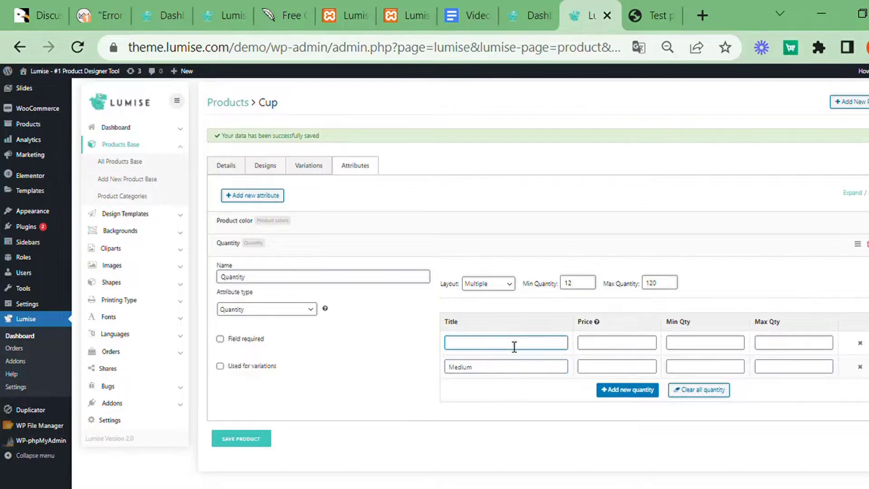
pyautogui.write('Small')
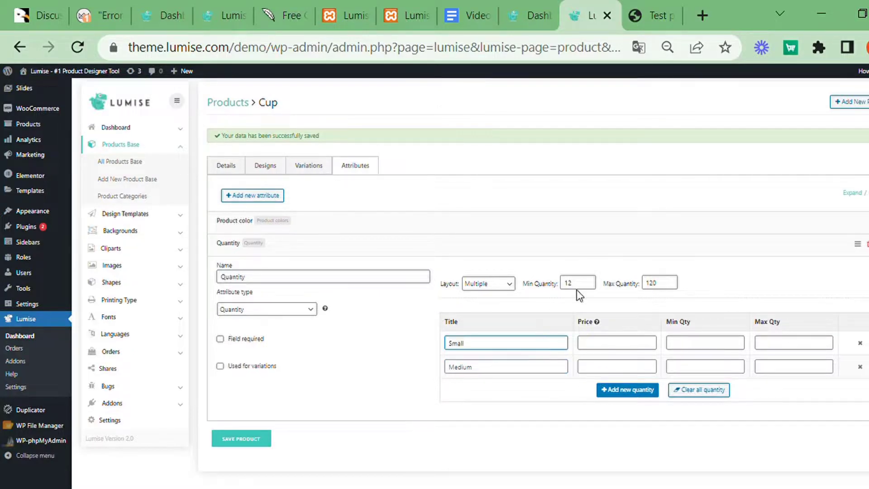
pyautogui.write('10')
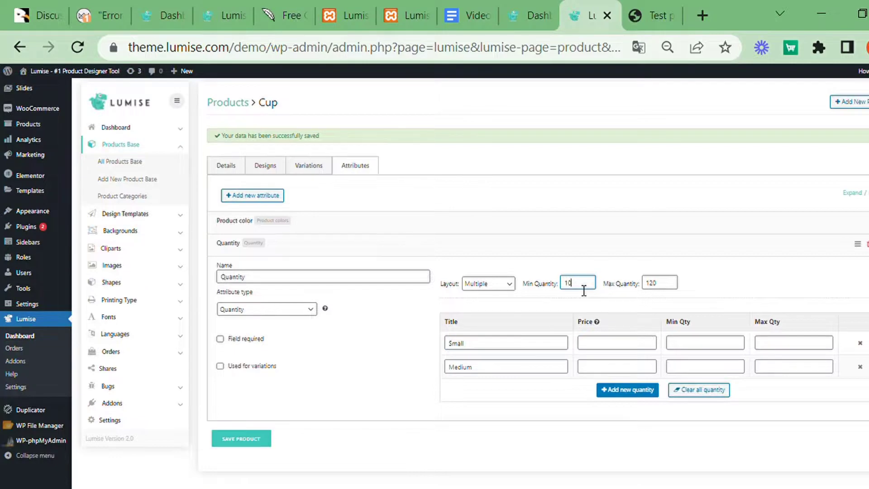
pyautogui.moveTo(240, 439)
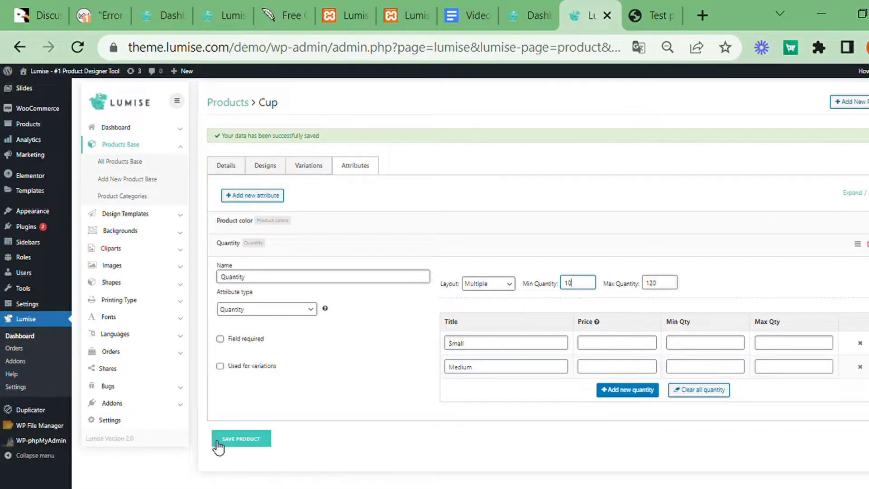
pyautogui.click(240, 438)
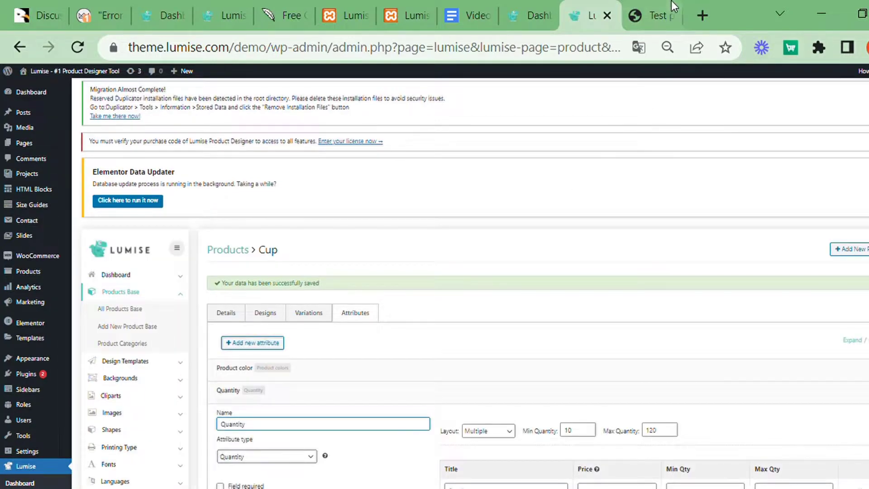
# Enter a Small quantity of 6 in the mug designer and try adding to cart.
pyautogui.click(652, 15)
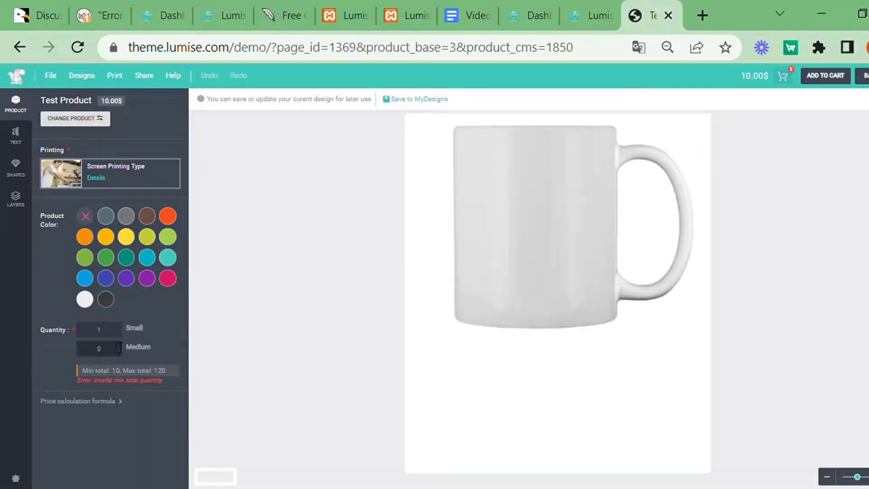
pyautogui.click(99, 329)
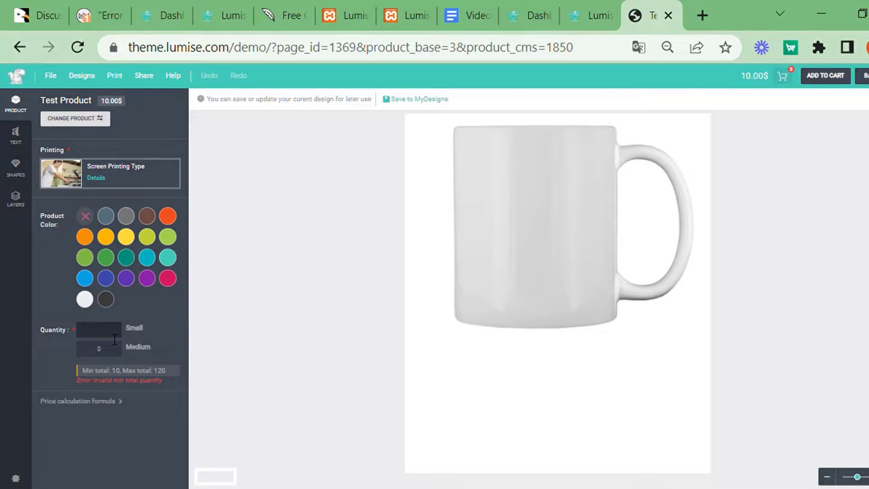
pyautogui.write('6')
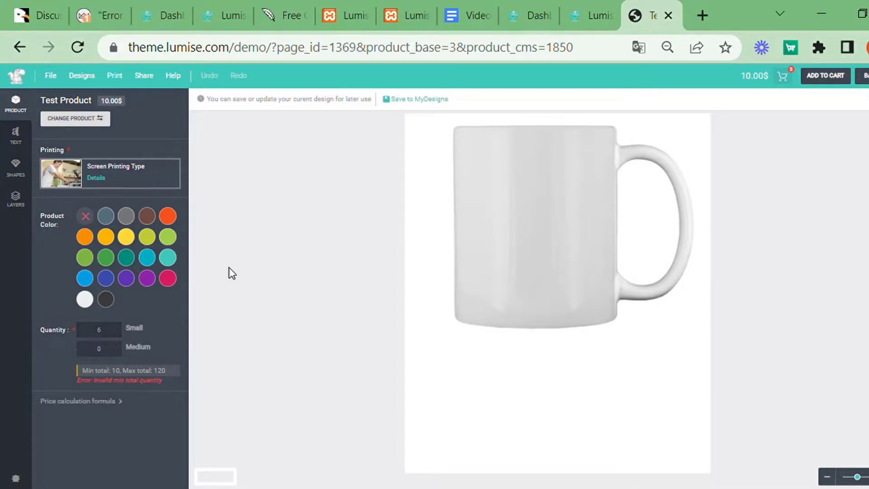
pyautogui.click(15, 135)
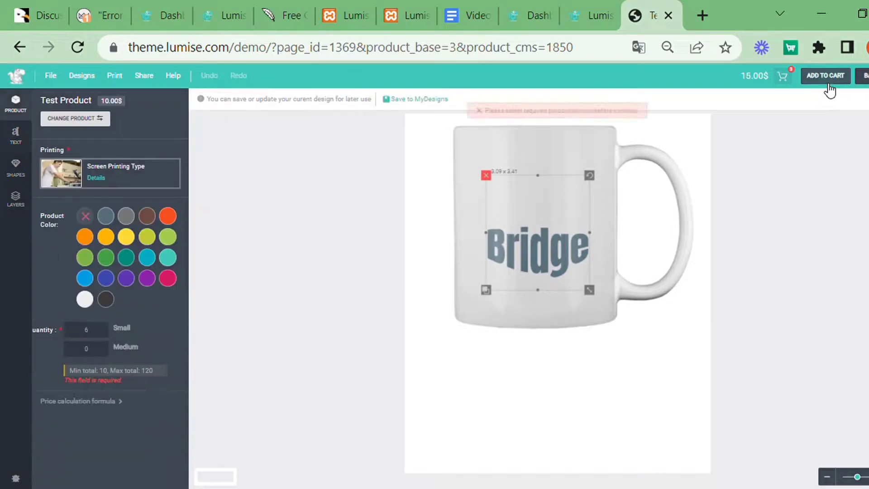
# Raise Small to 12, add a second Bridge text, and add the mug to the cart.
pyautogui.click(825, 76)
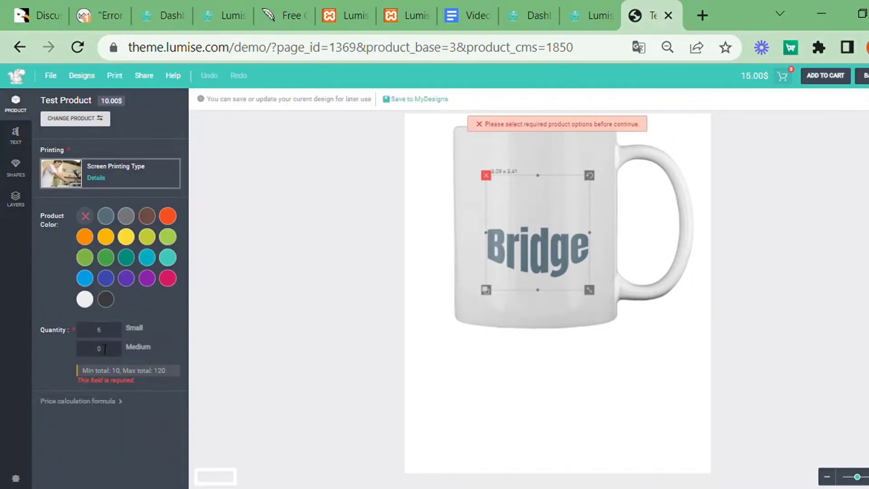
pyautogui.write('12')
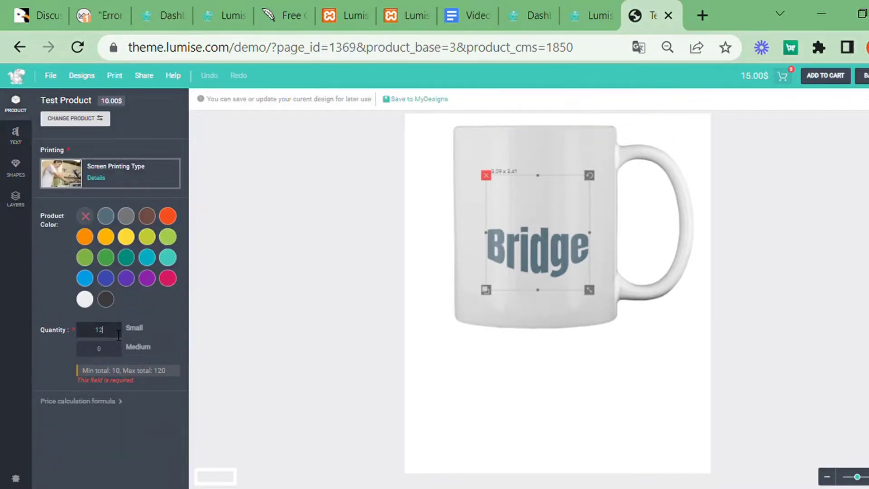
pyautogui.click(16, 136)
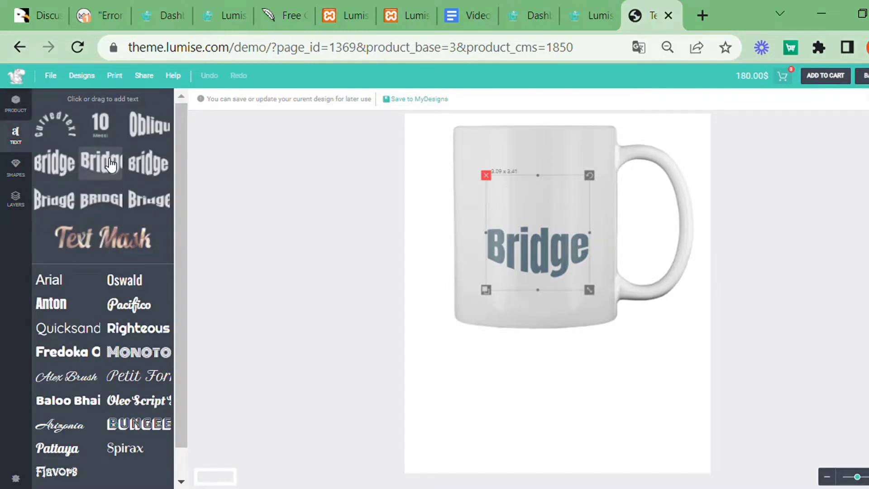
pyautogui.click(99, 163)
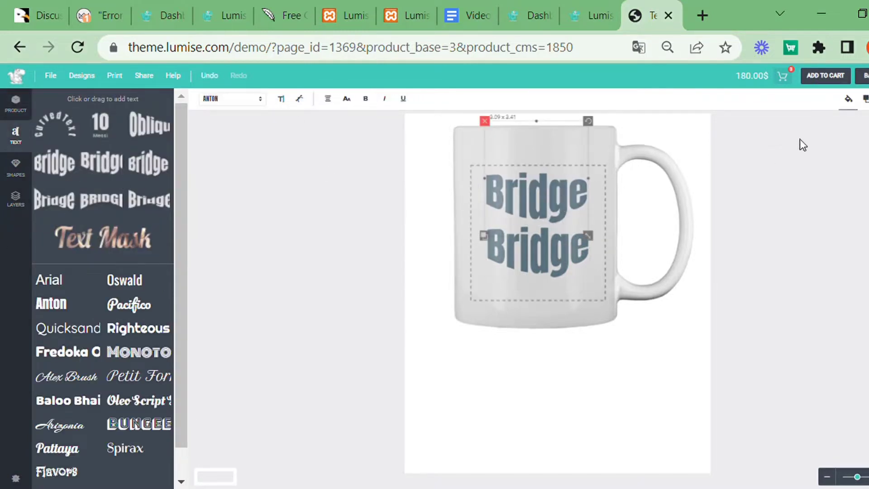
pyautogui.click(824, 76)
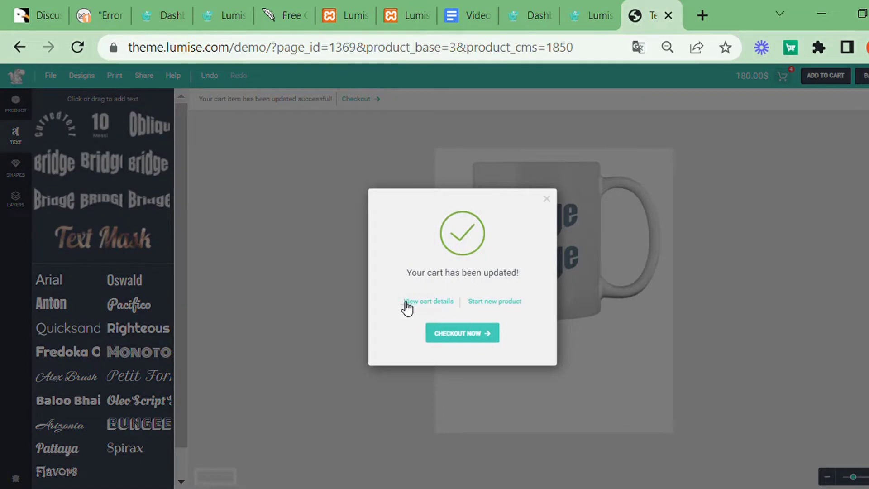